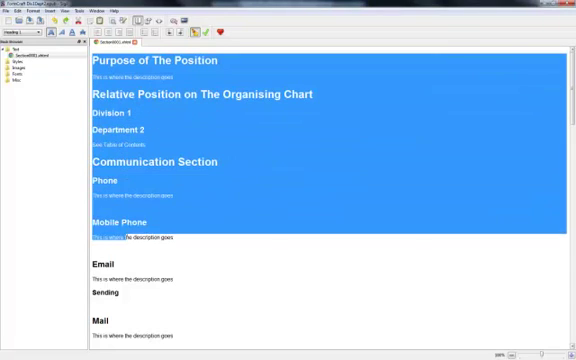
Step: Scroll through the selected Sigil manual text, Purpose of The Position to Word Processing, and copy it
{"action": "scroll", "scroll_direction": "down", "scroll_amount": 3}
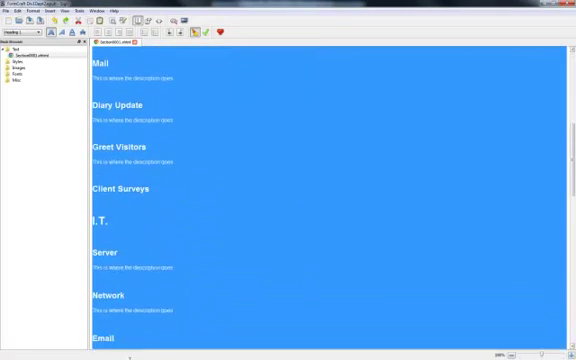
{"action": "scroll", "scroll_direction": "down", "scroll_amount": 3}
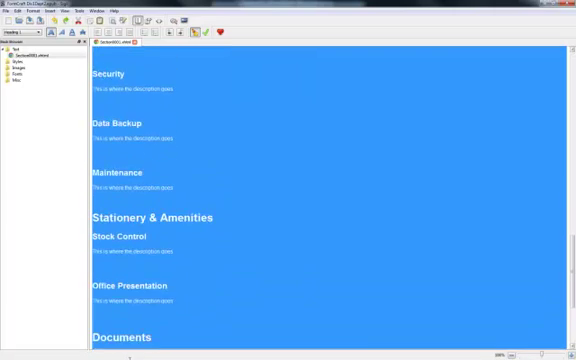
{"action": "scroll", "scroll_direction": "down", "scroll_amount": 3}
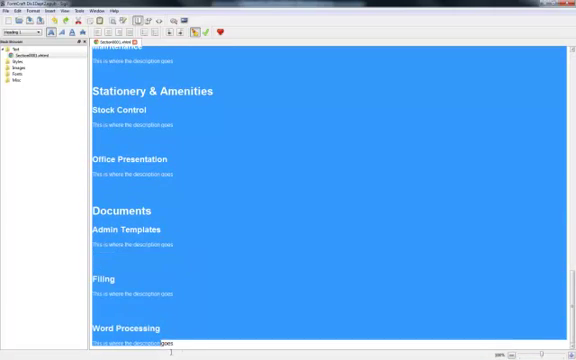
{"action": "right_click", "coordinate": [240, 232]}
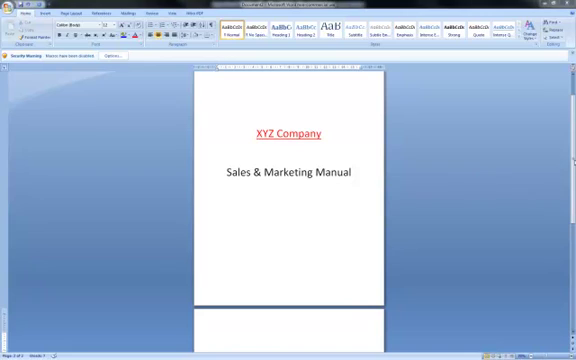
Step: Paste the manual content onto the blank page after the XYZ Company cover and review it
{"action": "scroll", "scroll_direction": "down", "scroll_amount": 3}
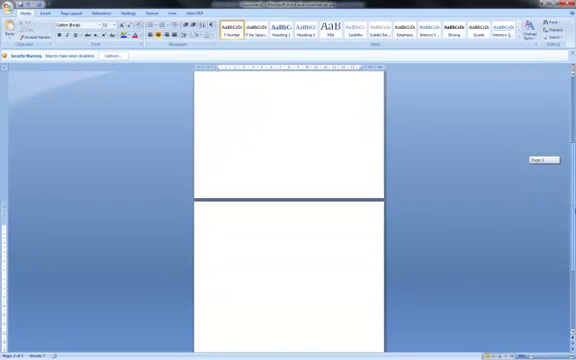
{"action": "scroll", "scroll_direction": "down", "scroll_amount": 3}
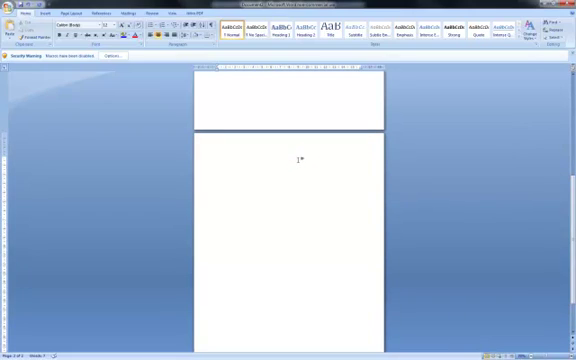
{"action": "right_click", "coordinate": [301, 160]}
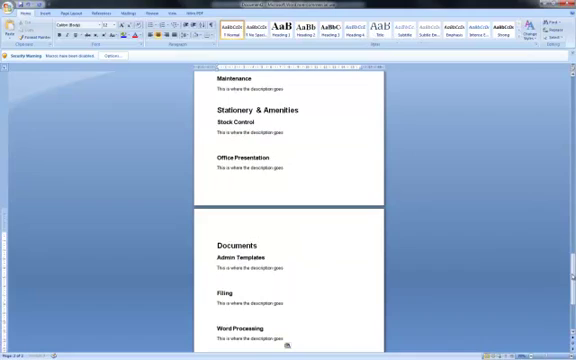
{"action": "scroll", "scroll_direction": "down", "scroll_amount": 3}
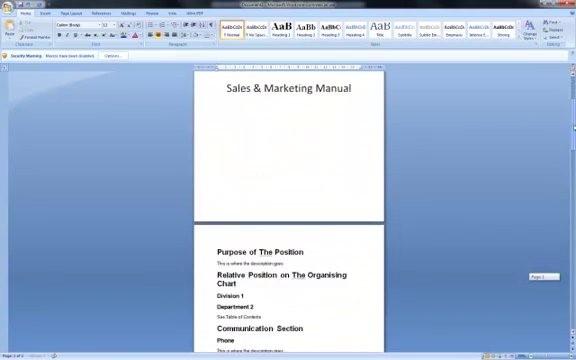
{"action": "scroll", "scroll_direction": "down", "scroll_amount": 3}
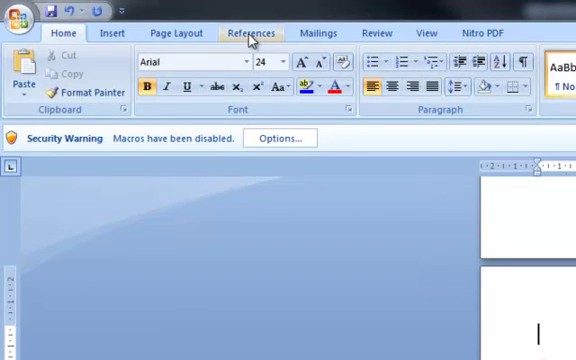
Step: Insert an automatic table of contents from the References tab's Table of Contents gallery
{"action": "left_click", "coordinate": [250, 33]}
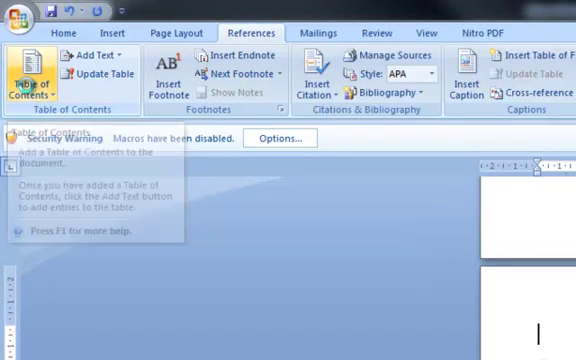
{"action": "left_click", "coordinate": [28, 65]}
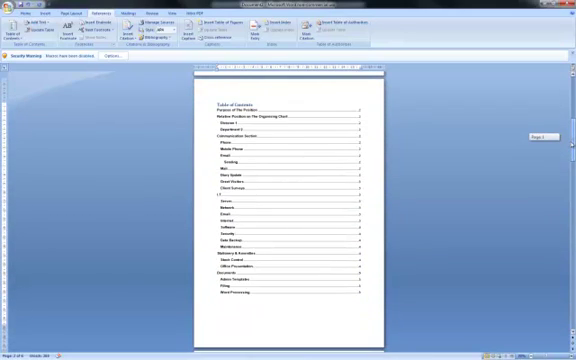
{"action": "scroll", "scroll_direction": "down", "scroll_amount": 3}
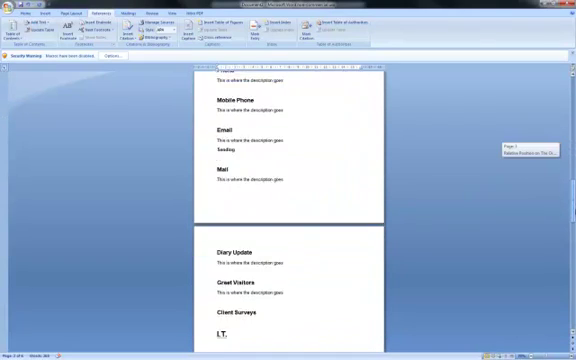
{"action": "scroll", "scroll_direction": "down", "scroll_amount": 3}
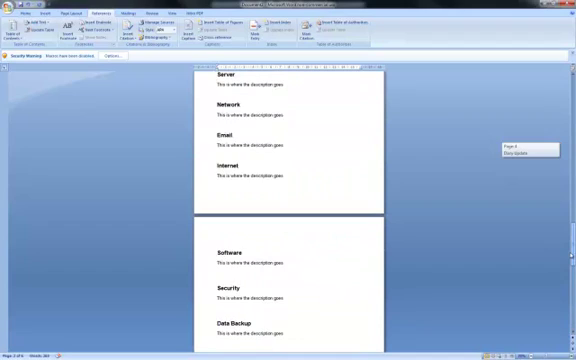
{"action": "scroll", "scroll_direction": "down", "scroll_amount": 3}
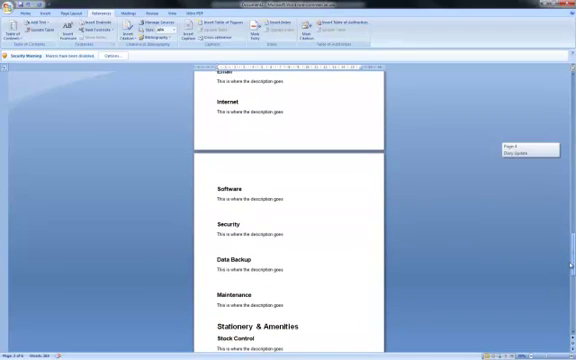
{"action": "scroll", "scroll_direction": "up", "scroll_amount": 3}
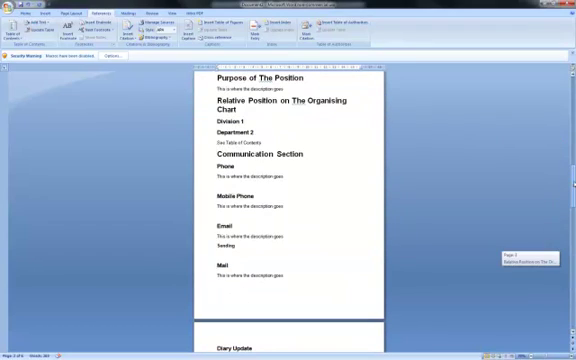
{"action": "scroll", "scroll_direction": "down", "scroll_amount": 3}
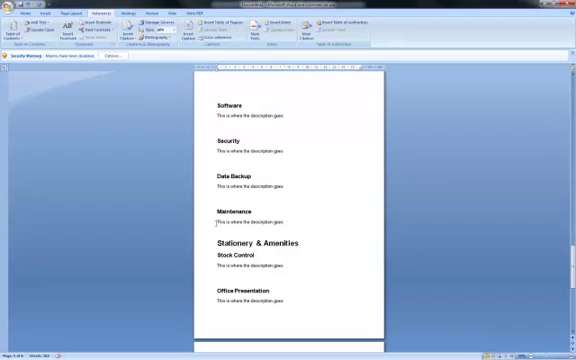
{"action": "mouse_move", "coordinate": [429, 264]}
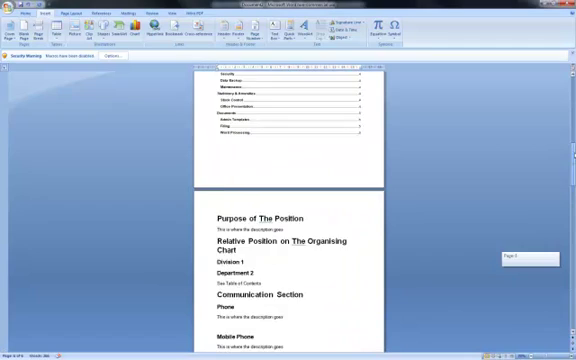
{"action": "scroll", "scroll_direction": "down", "scroll_amount": 3}
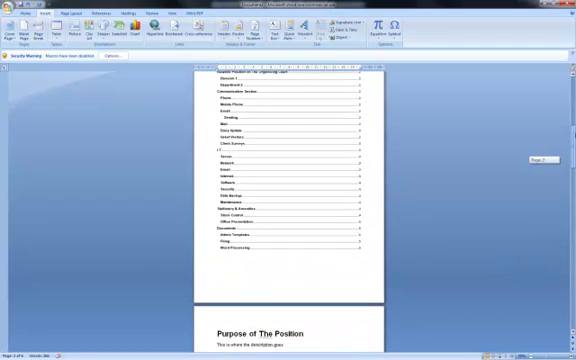
{"action": "scroll", "scroll_direction": "down", "scroll_amount": 3}
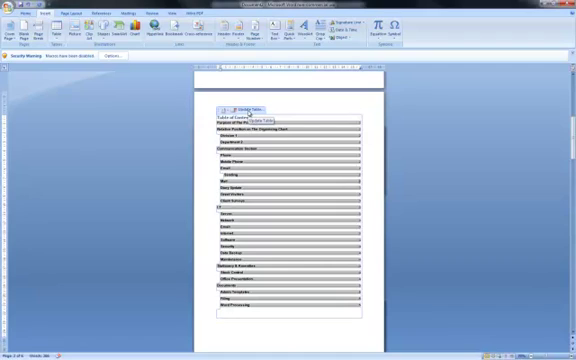
Step: Update the entire table of contents, not only page numbers
{"action": "left_click", "coordinate": [244, 110]}
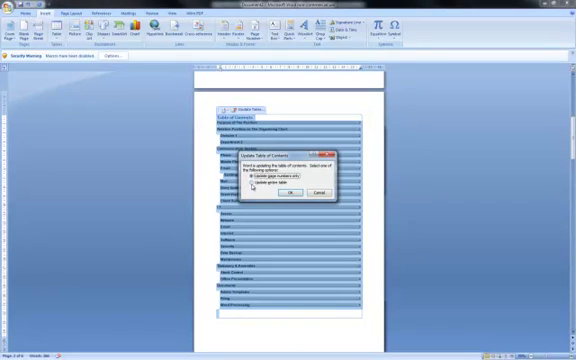
{"action": "left_click", "coordinate": [252, 184]}
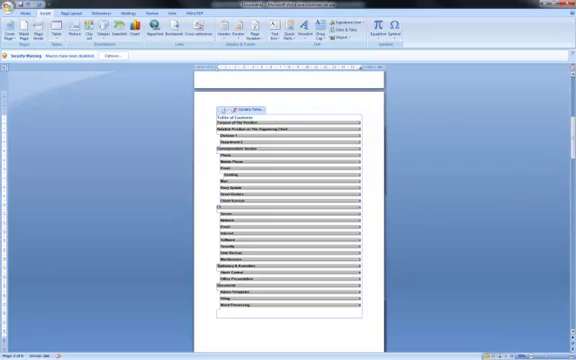
{"action": "scroll", "scroll_direction": "down", "scroll_amount": 3}
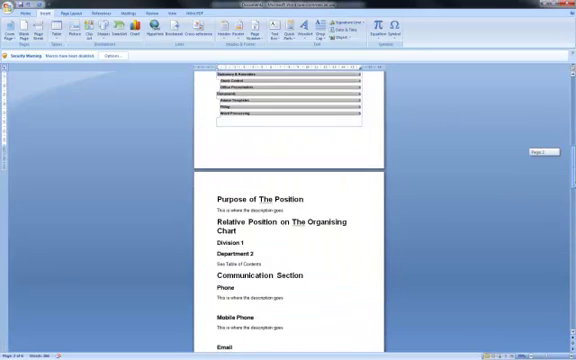
{"action": "scroll", "scroll_direction": "down", "scroll_amount": 3}
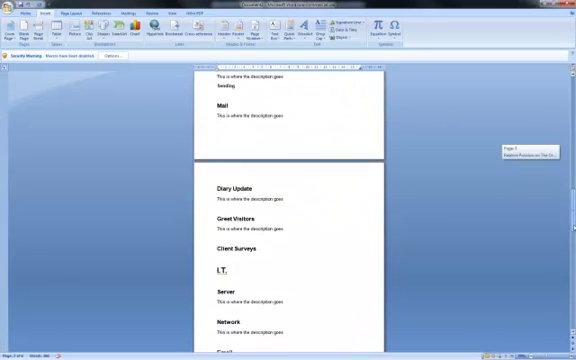
{"action": "scroll", "scroll_direction": "down", "scroll_amount": 3}
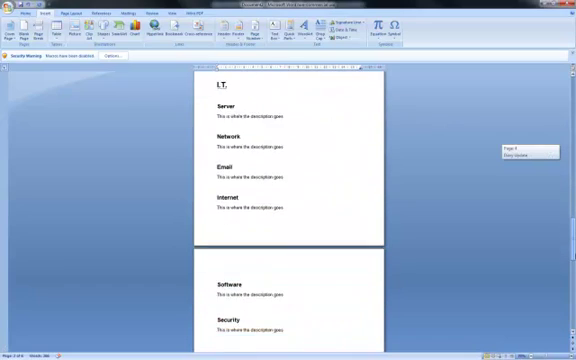
{"action": "scroll", "scroll_direction": "down", "scroll_amount": 3}
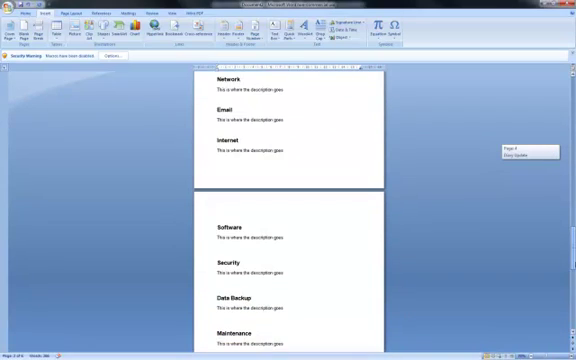
{"action": "scroll", "scroll_direction": "down", "scroll_amount": 3}
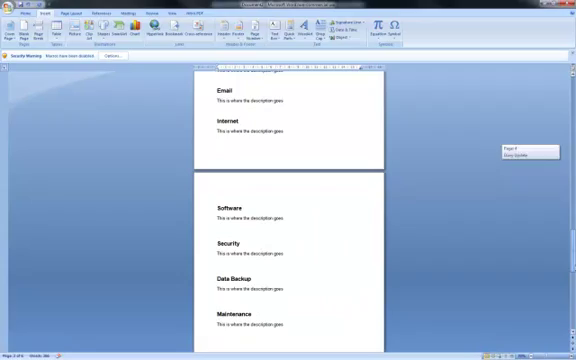